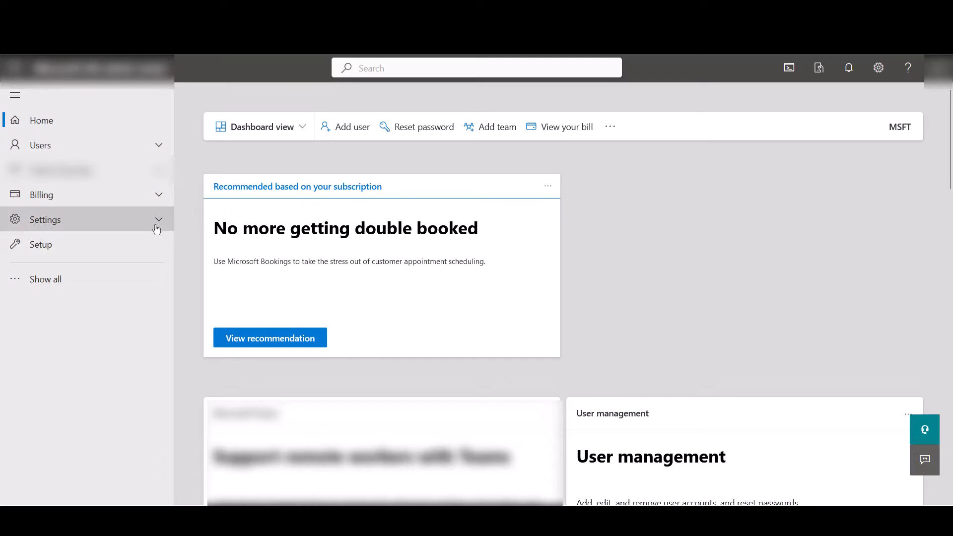
Expand Settings in the admin navigation and go to Integrated apps.
left_click(44, 219)
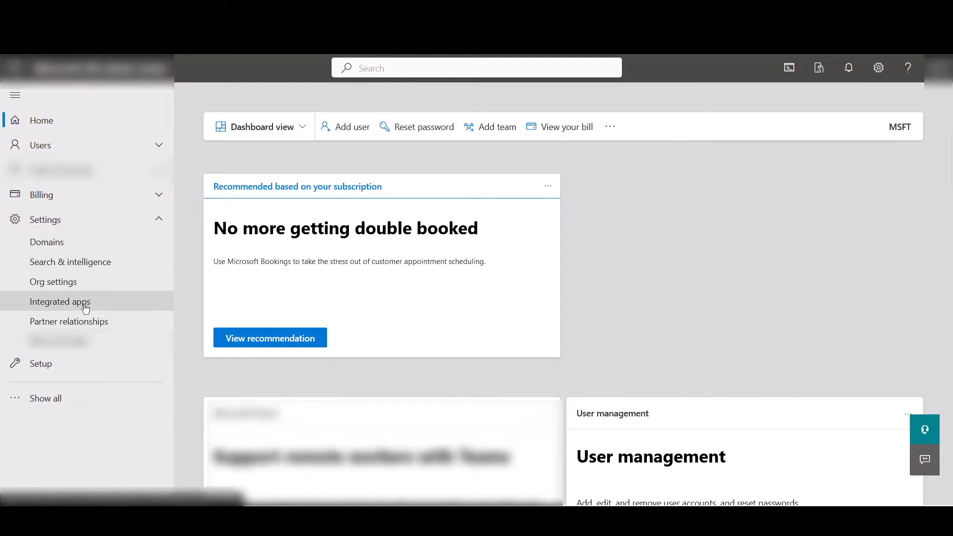
left_click(60, 302)
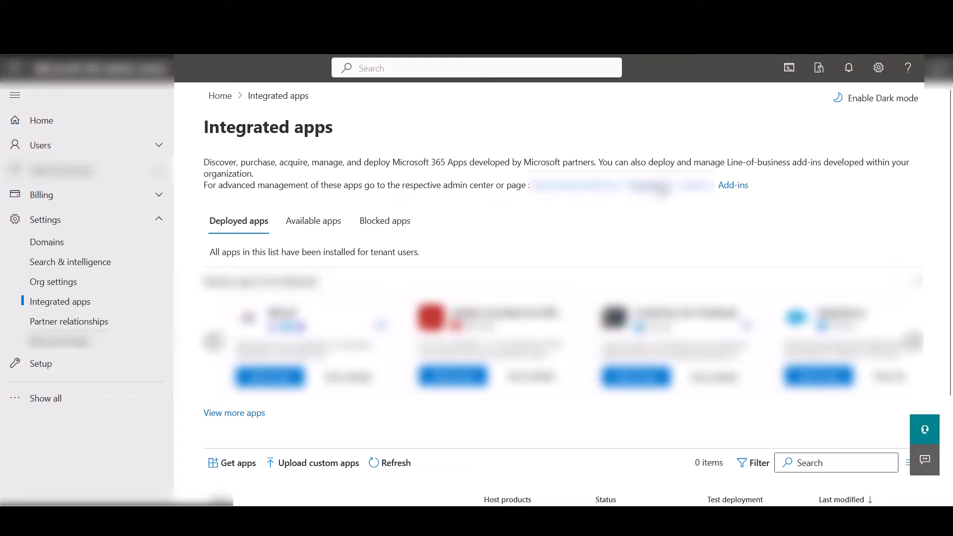
From the Add-ins page, start Deploy Add-In and continue to the add-in catalog.
left_click(734, 184)
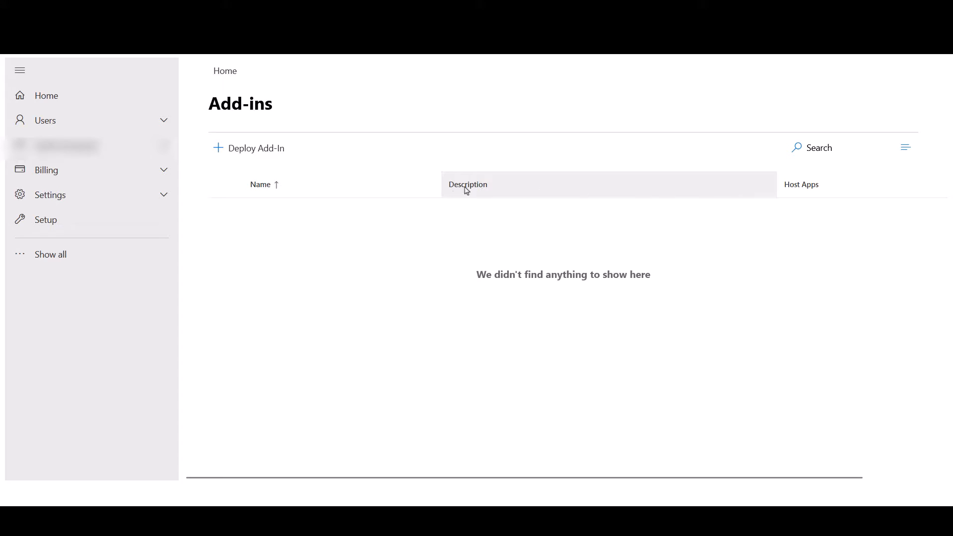
left_click(255, 147)
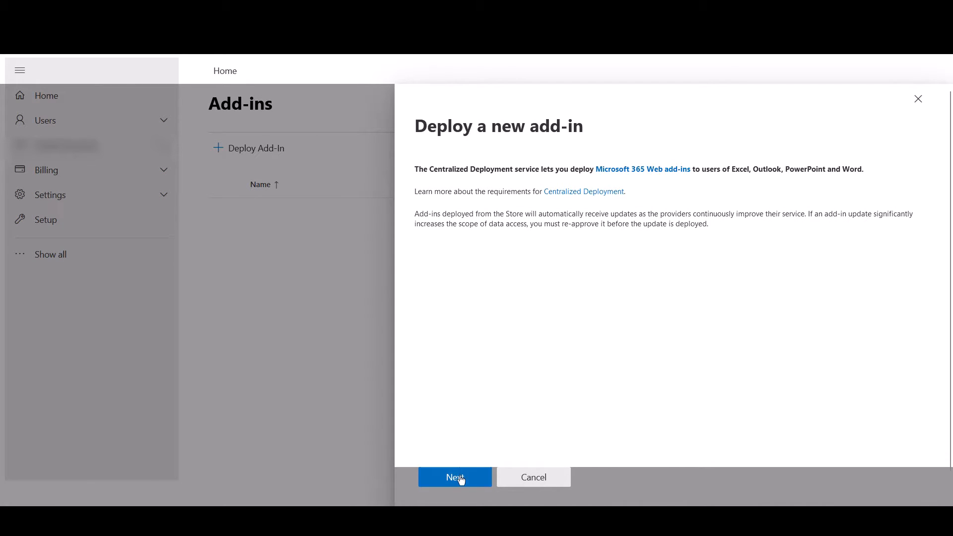
left_click(455, 477)
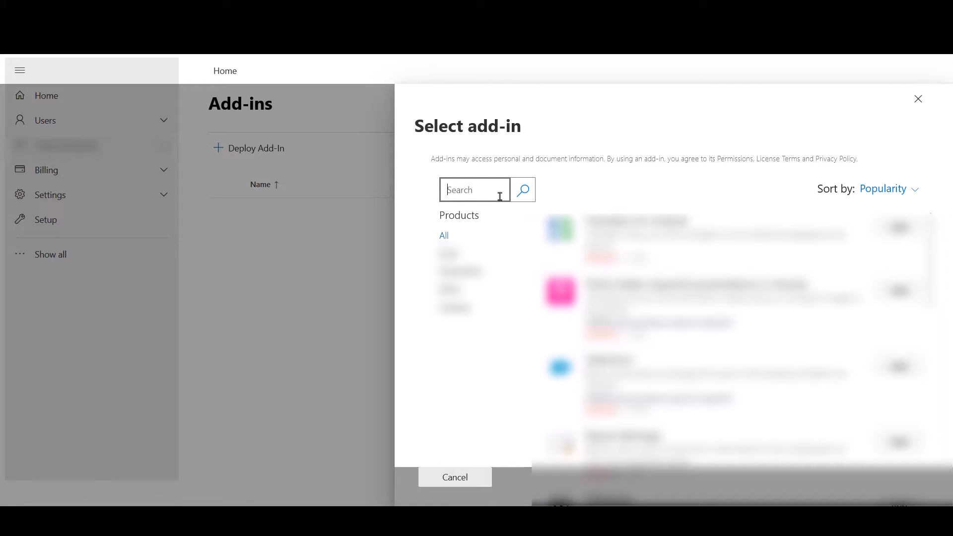
Search the store for 'Webex', add Cisco Webex Scheduler, and accept its license terms.
type("Webex")
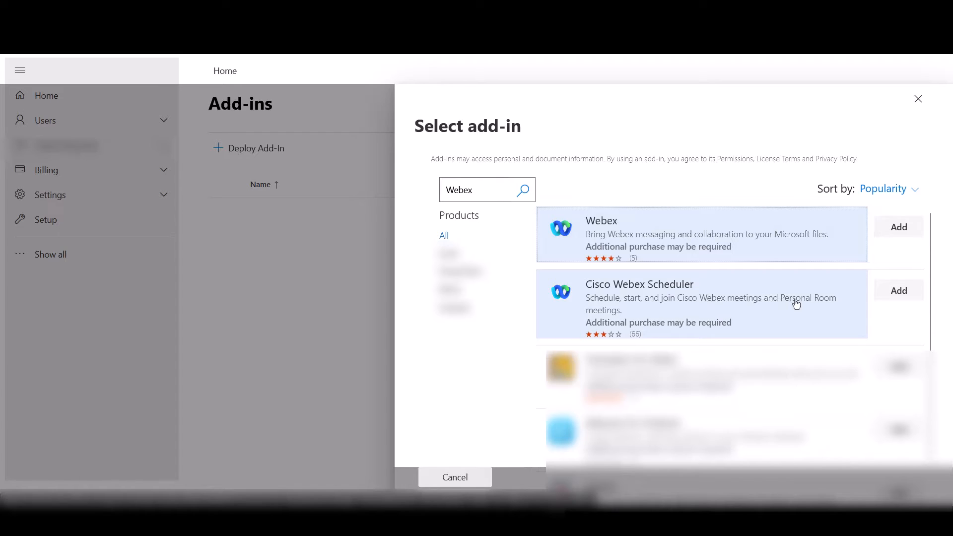
left_click(898, 290)
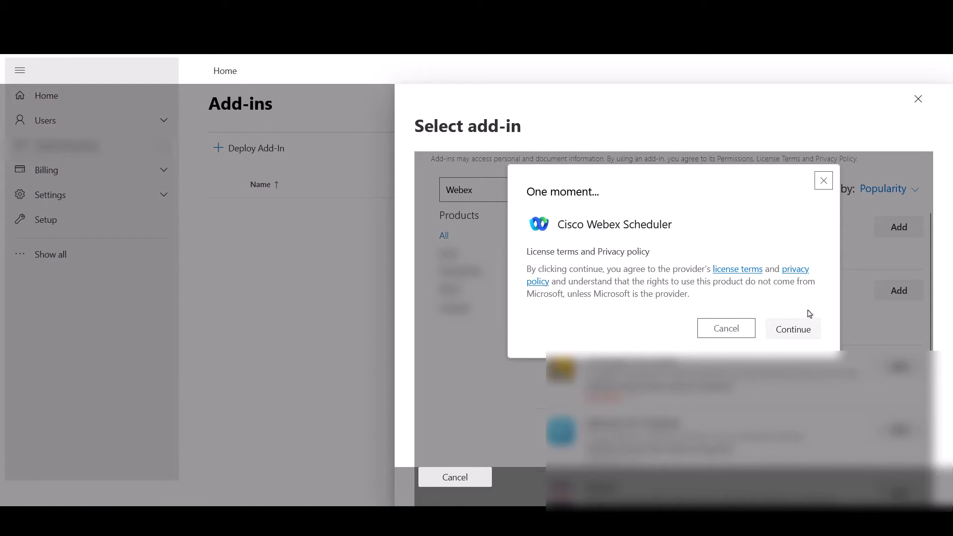
left_click(793, 329)
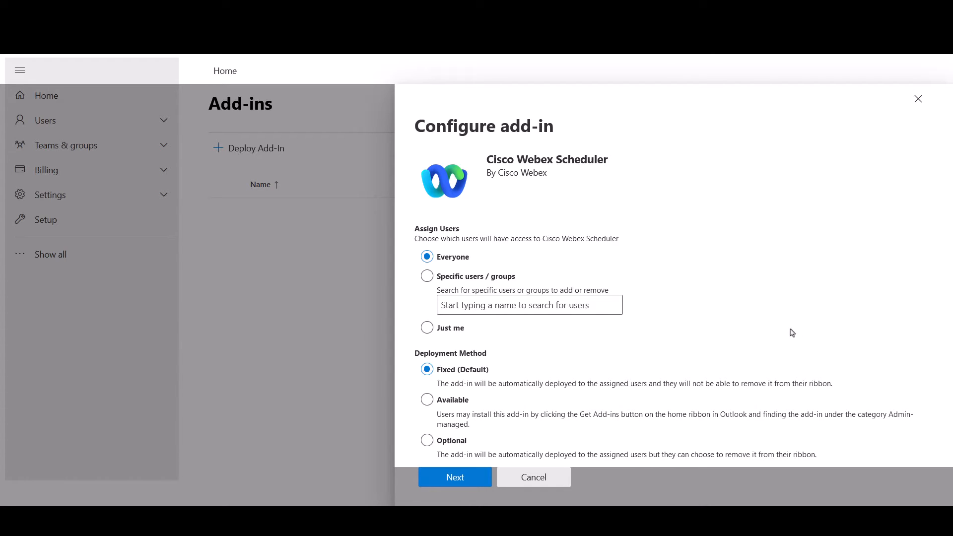
left_click(427, 276)
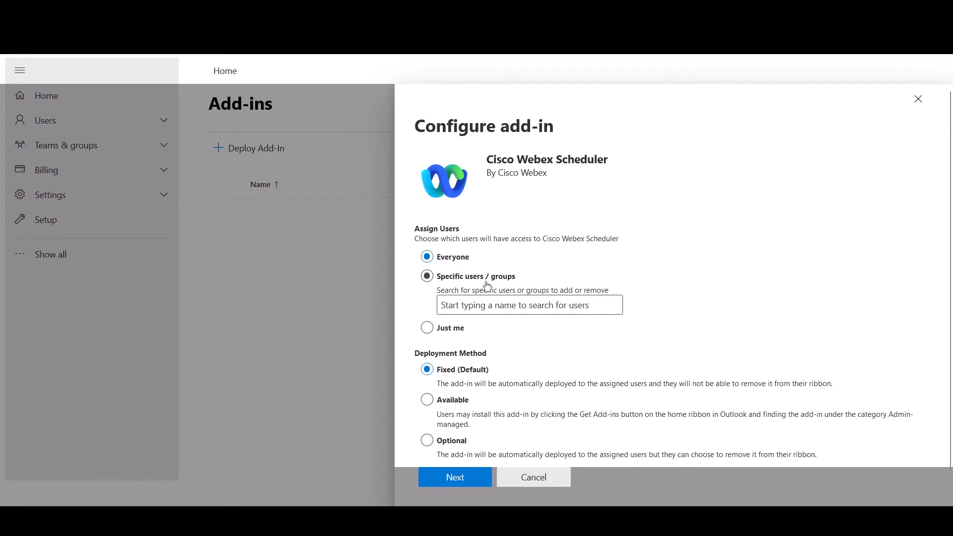
left_click(427, 327)
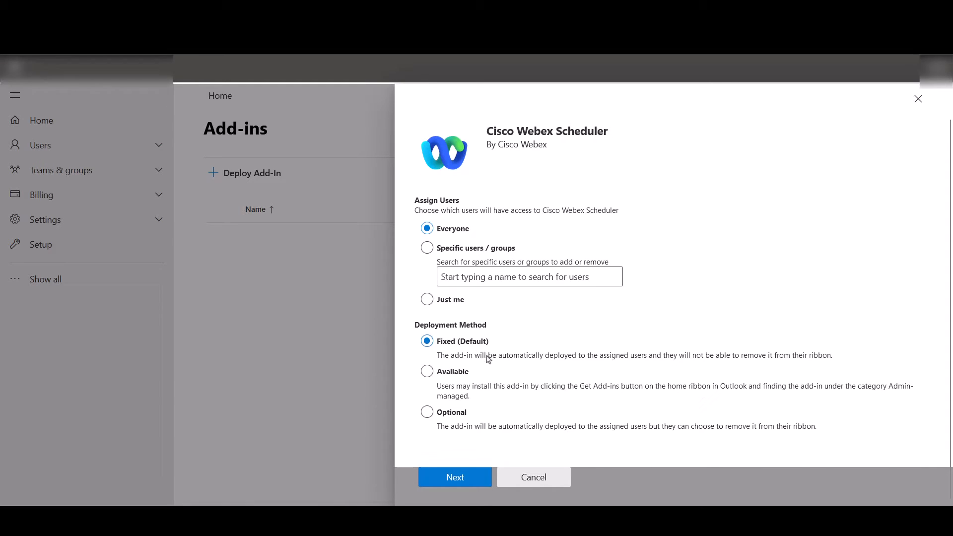
left_click(427, 412)
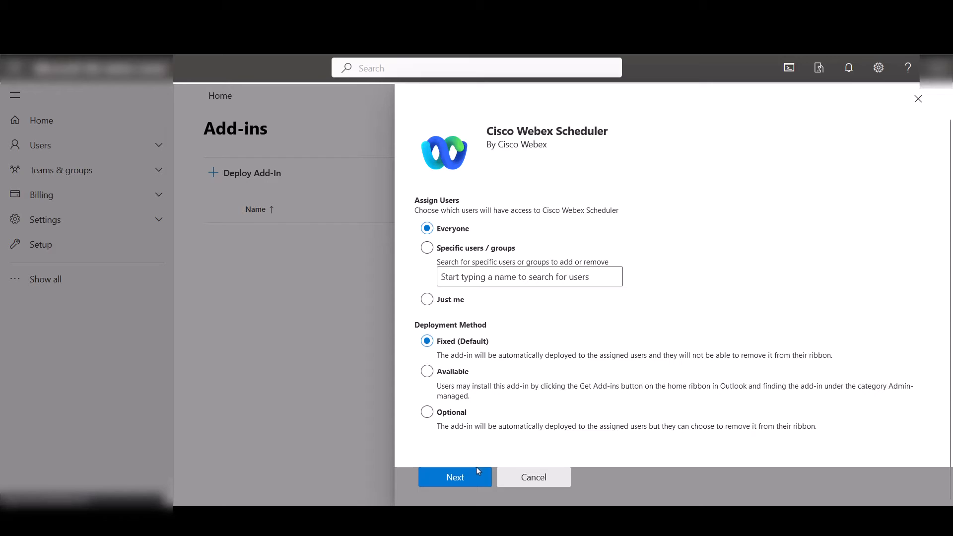
mouse_move(455, 477)
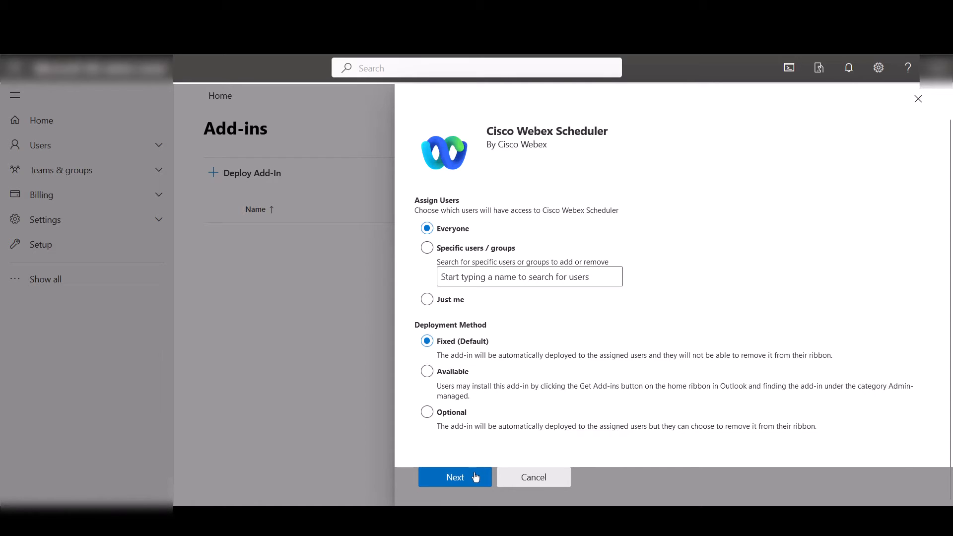
left_click(454, 477)
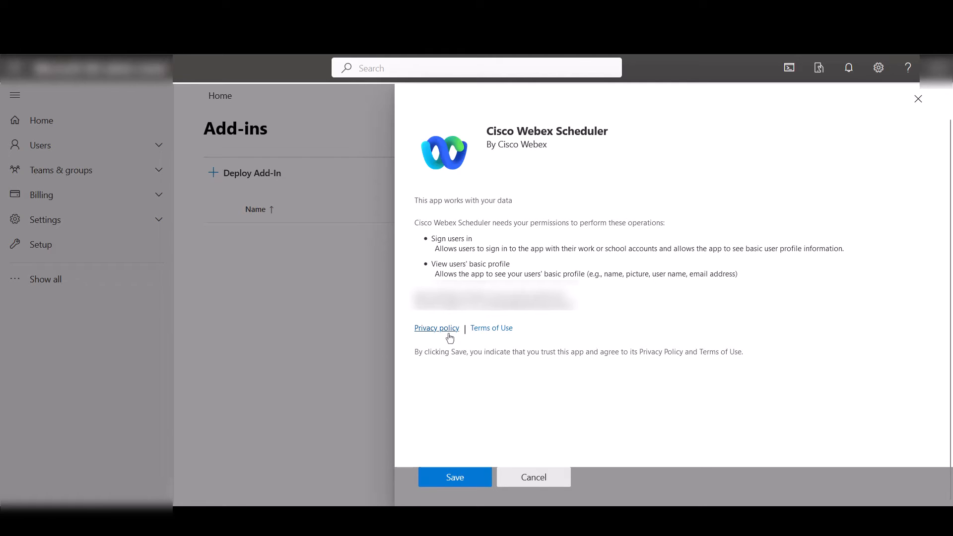
mouse_move(474, 441)
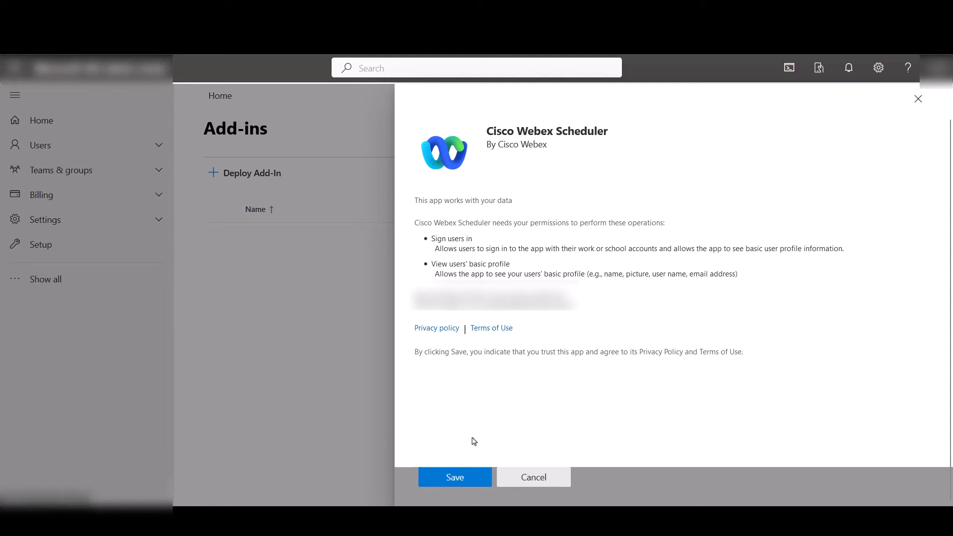
Approve the Cisco Webex Scheduler permissions and deploy it.
left_click(455, 477)
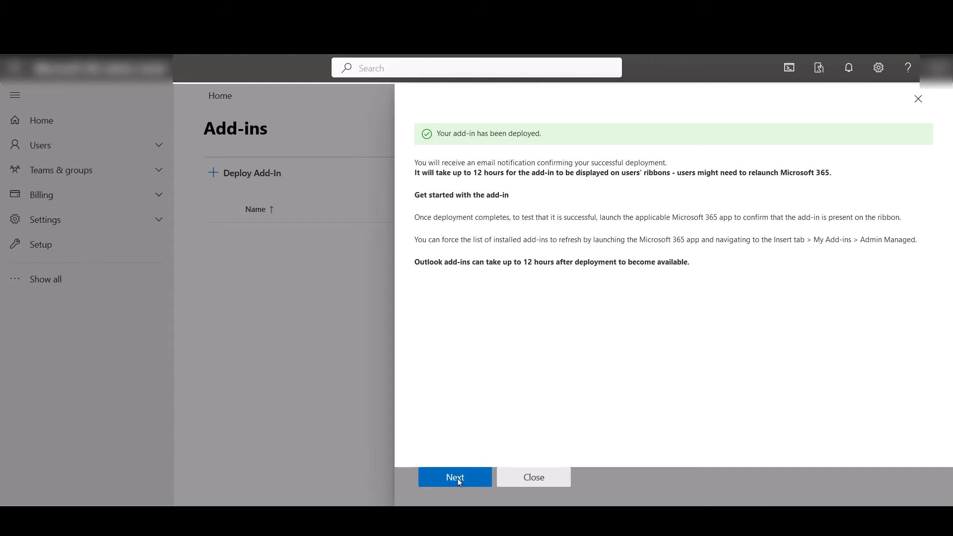
Finish the deployment wizard and create a new event in the Outlook web calendar.
left_click(454, 477)
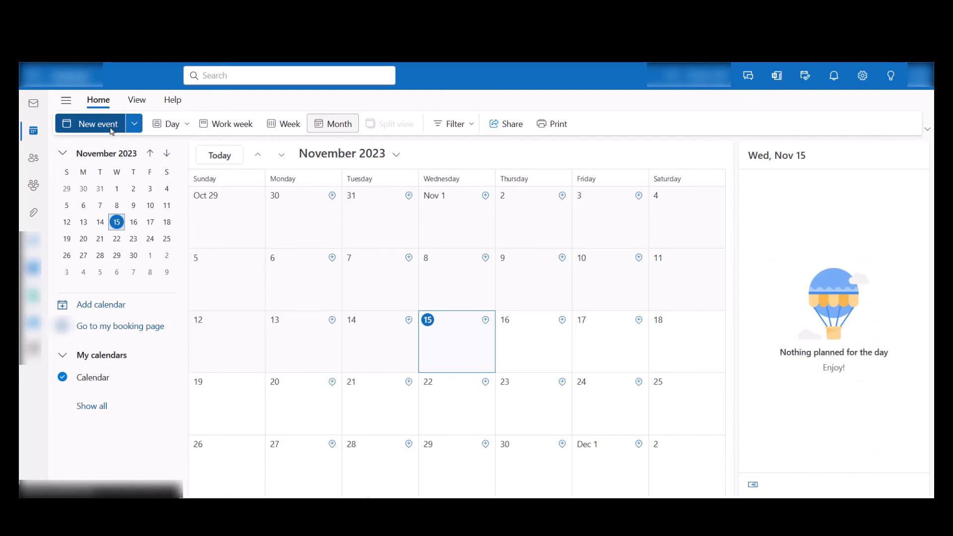
left_click(96, 124)
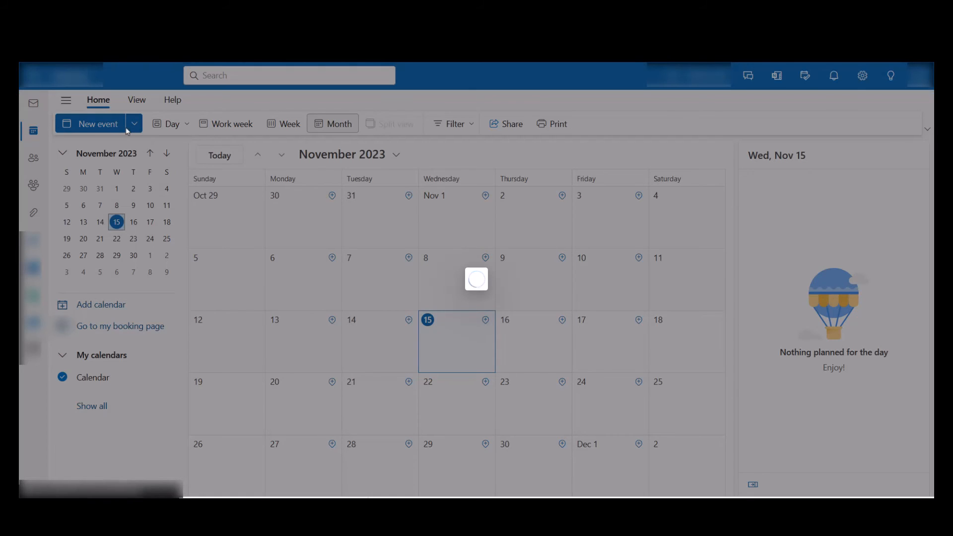
left_click(95, 124)
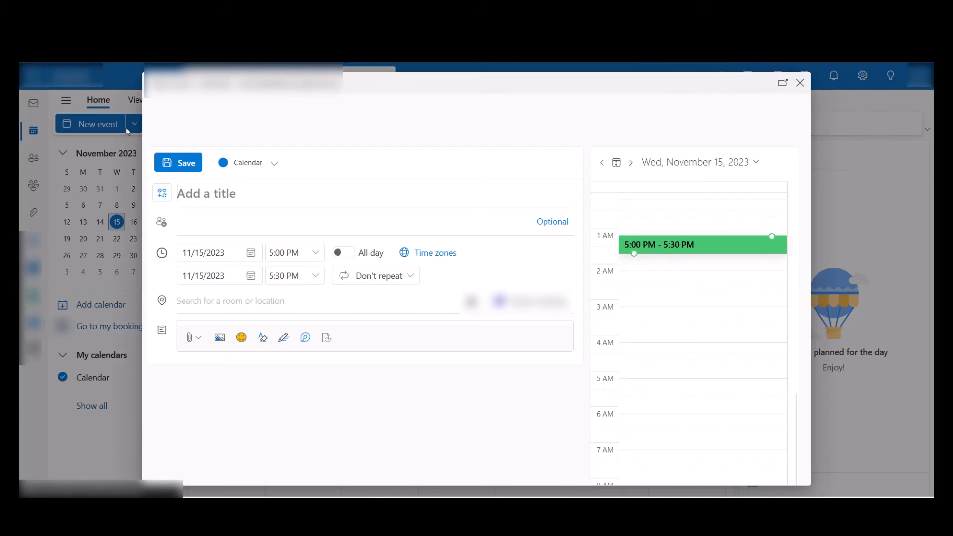